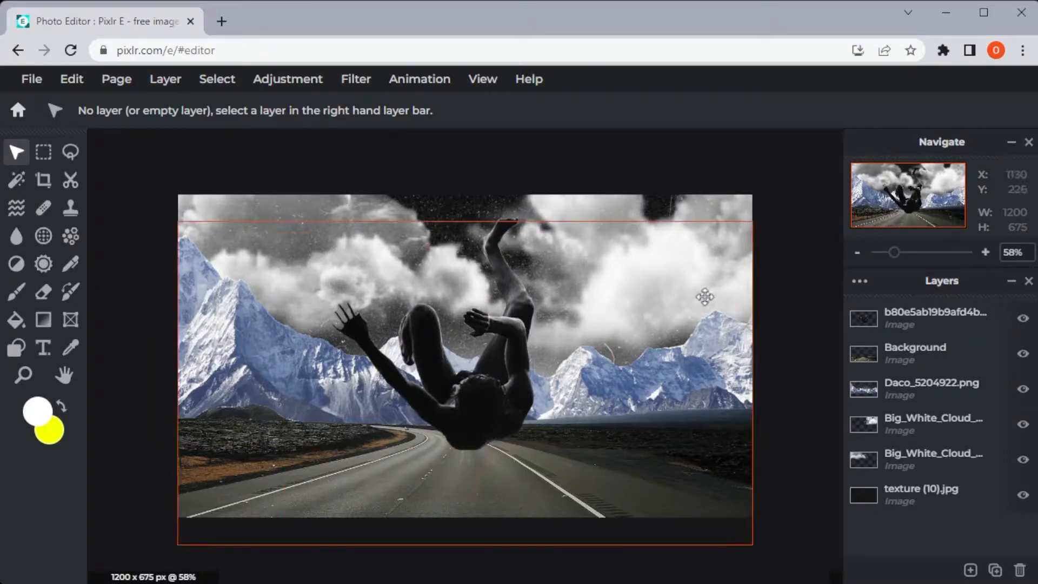
# Merge the top figure layer down into the Background via its layer settings, then nudge it upward
pyautogui.moveTo(704, 296); pyautogui.dragTo(765, 310)
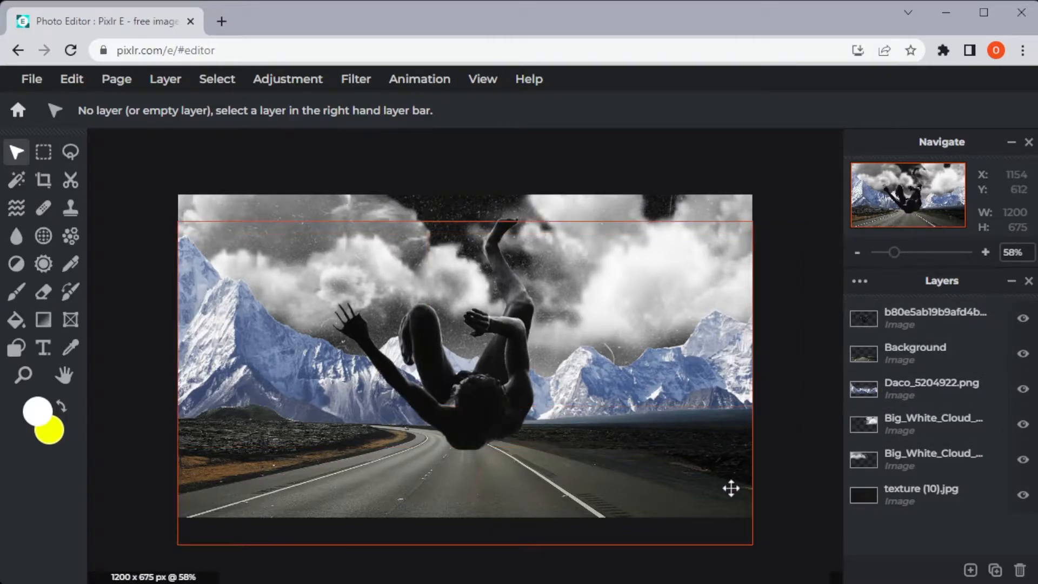
pyautogui.click(933, 318)
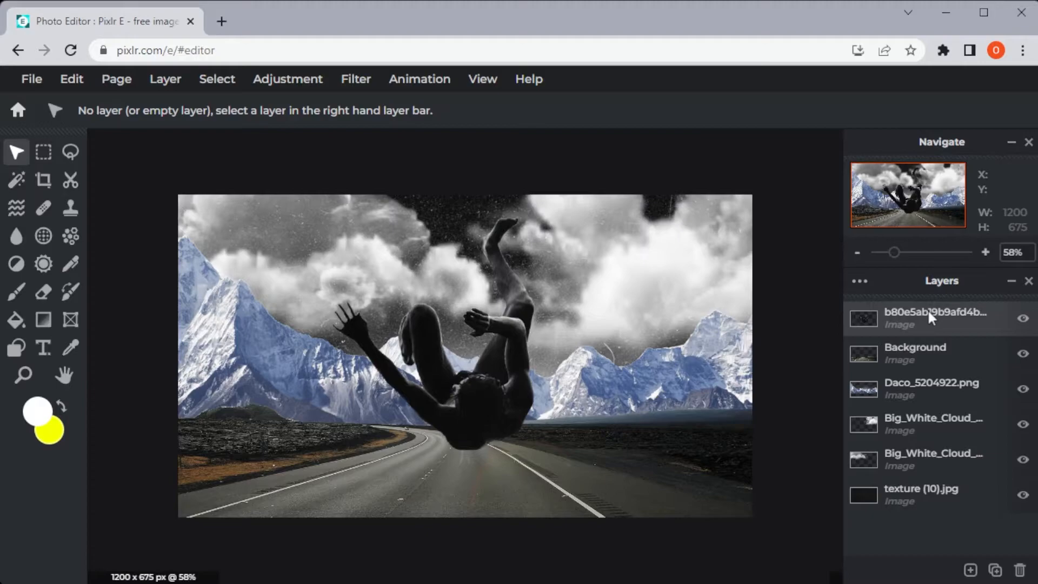
pyautogui.click(932, 318)
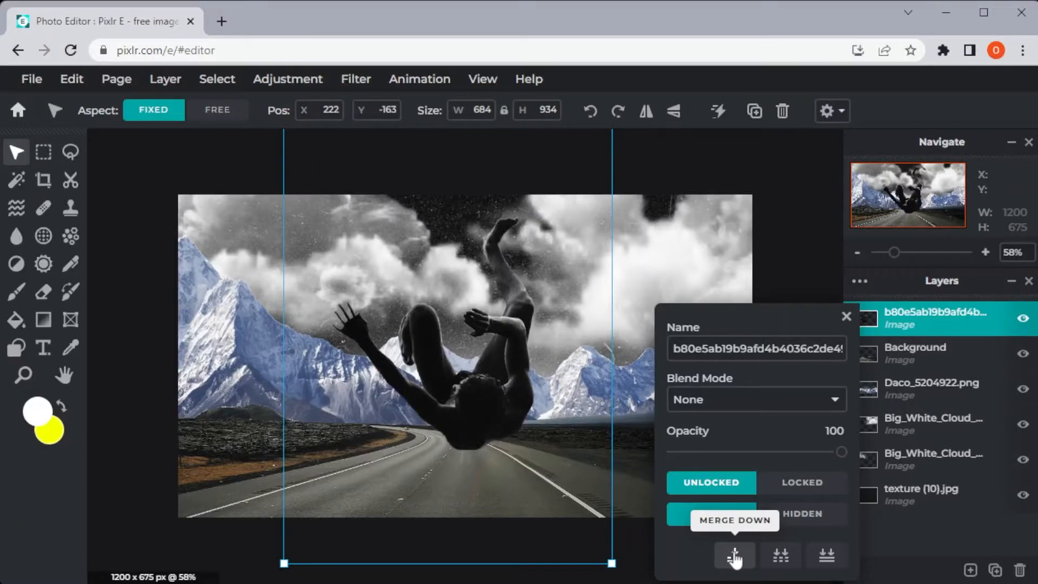
pyautogui.click(733, 555)
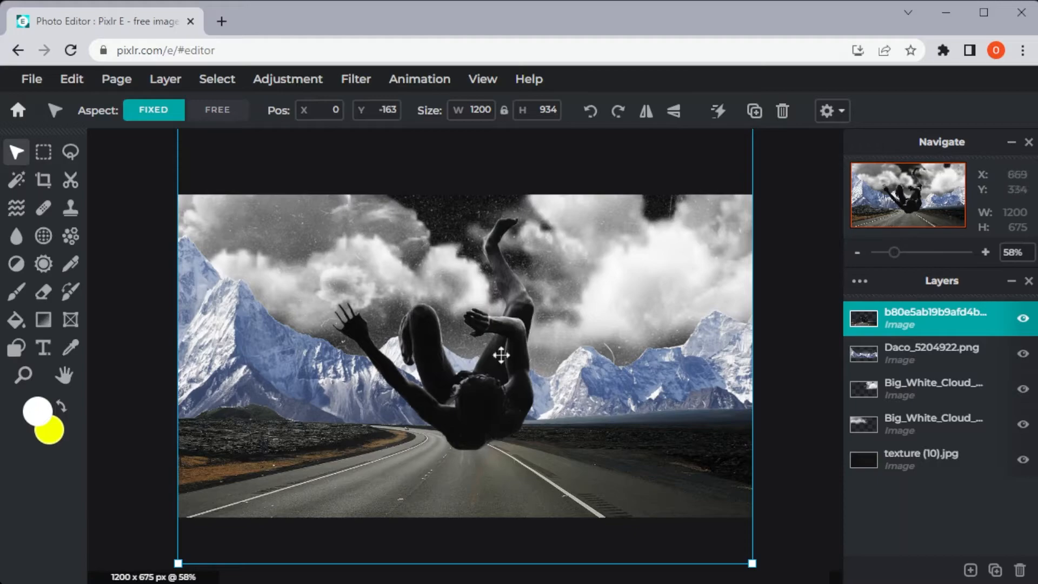
pyautogui.moveTo(501, 355); pyautogui.dragTo(489, 361)
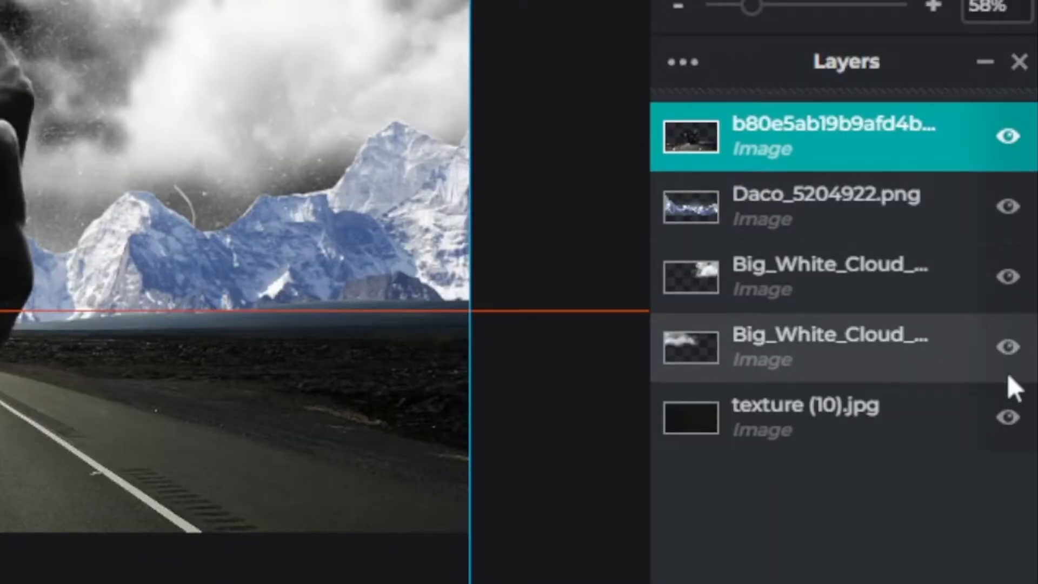
# Hide the lower Big_White_Cloud layer with its eye icon
pyautogui.click(1008, 347)
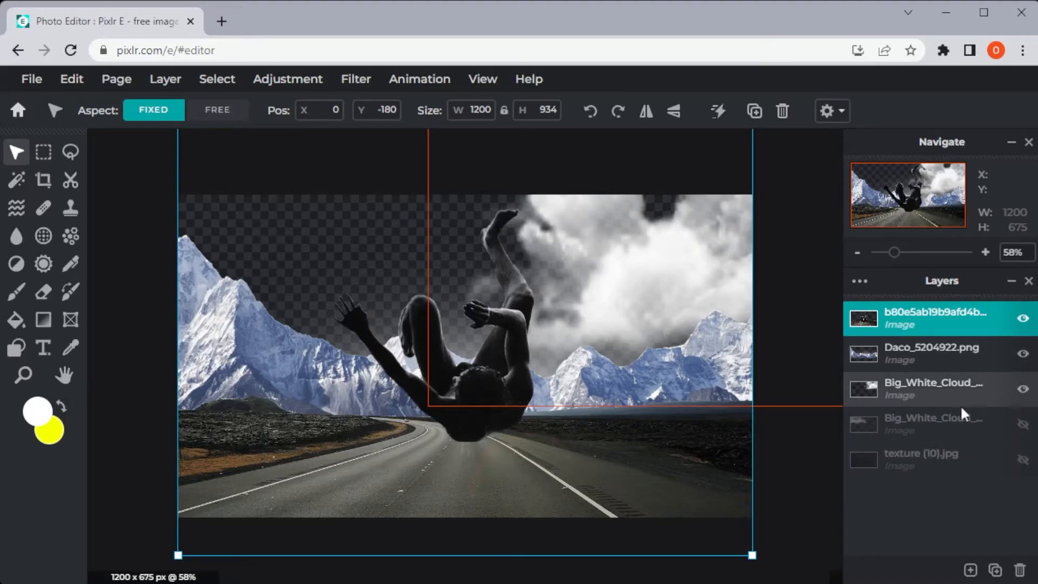
# Flatten Image from the top layer's settings, leaving one locked Background layer
pyautogui.doubleClick(926, 318)
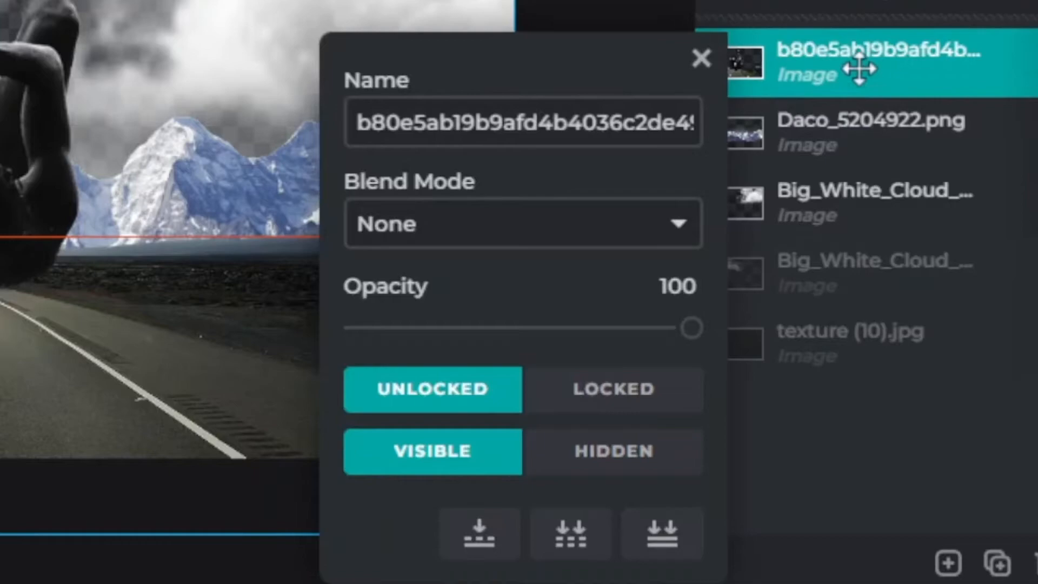
pyautogui.moveTo(571, 533)
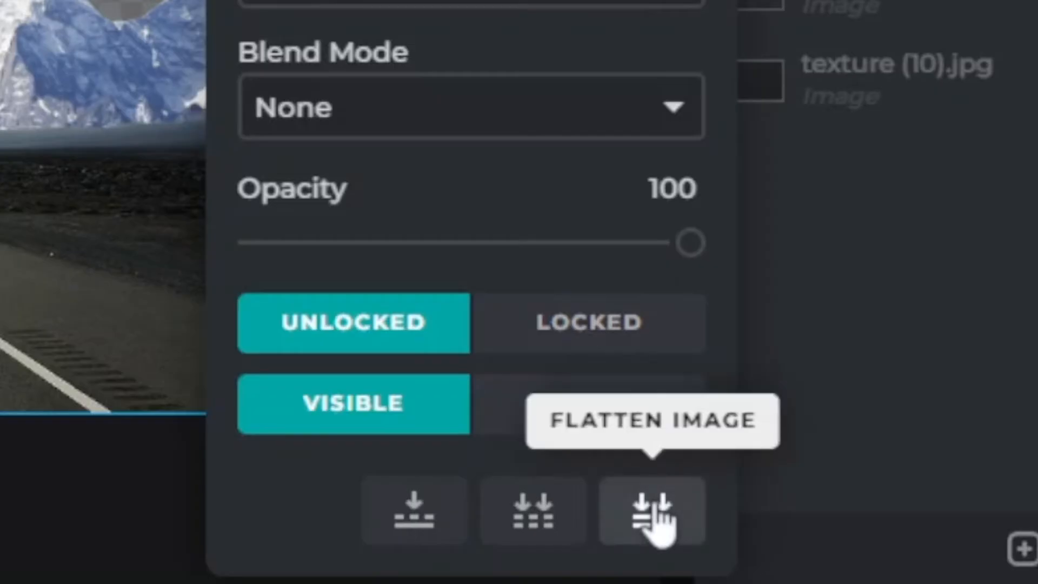
pyautogui.click(650, 512)
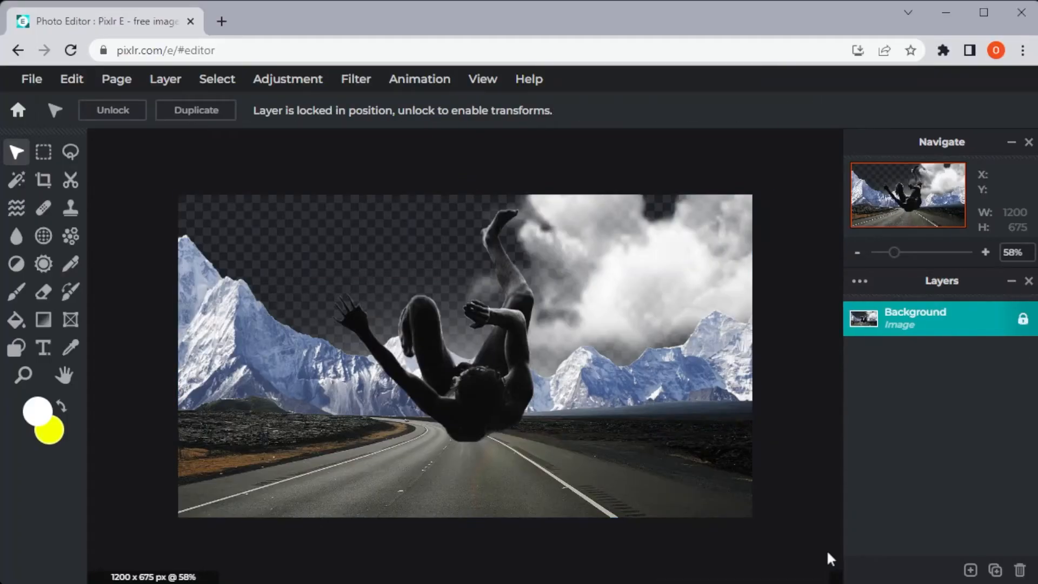